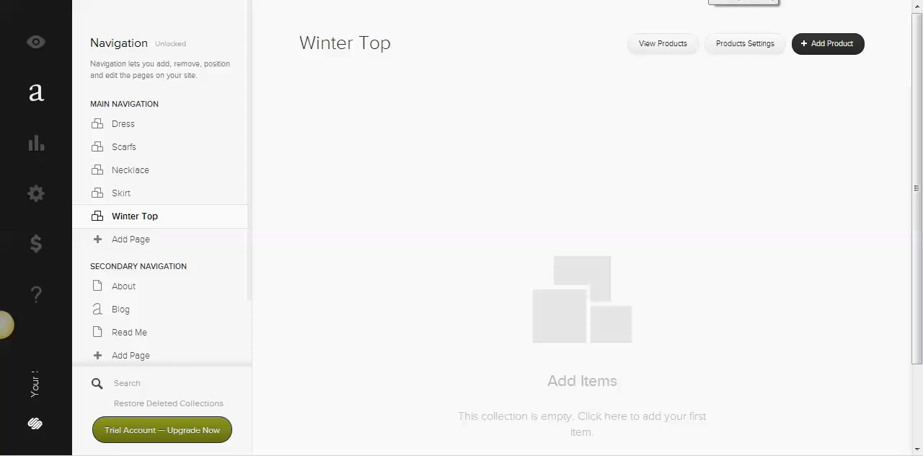
{"action": "mouse_move", "coordinate": [653, 93]}
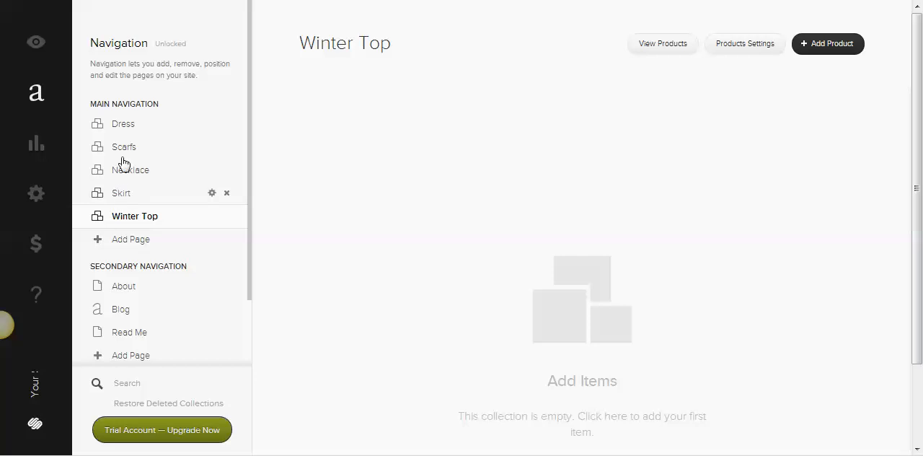
{"action": "mouse_move", "coordinate": [152, 244]}
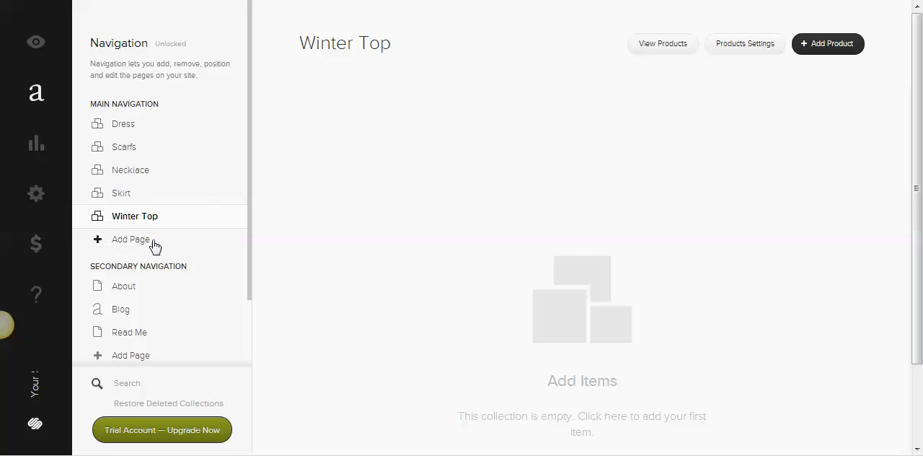
{"action": "mouse_move", "coordinate": [112, 242]}
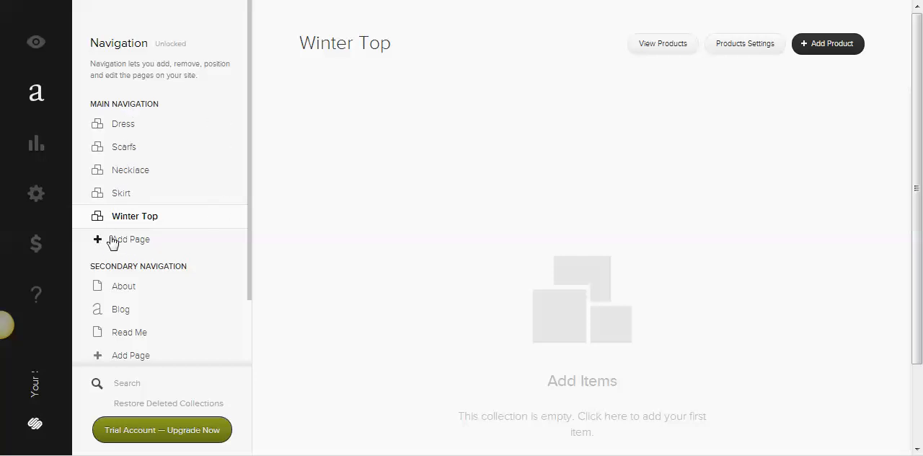
Add a new Products page named 'Jackets' to the main navigation.
{"action": "left_click", "coordinate": [130, 240]}
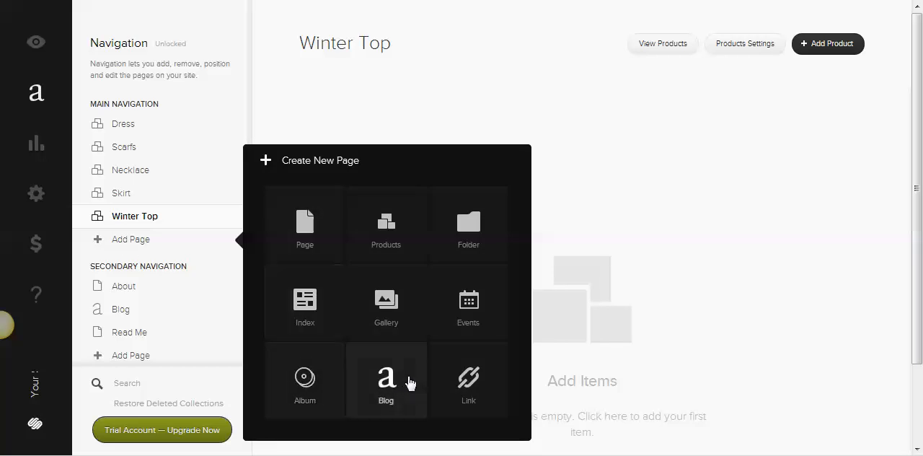
{"action": "mouse_move", "coordinate": [386, 317]}
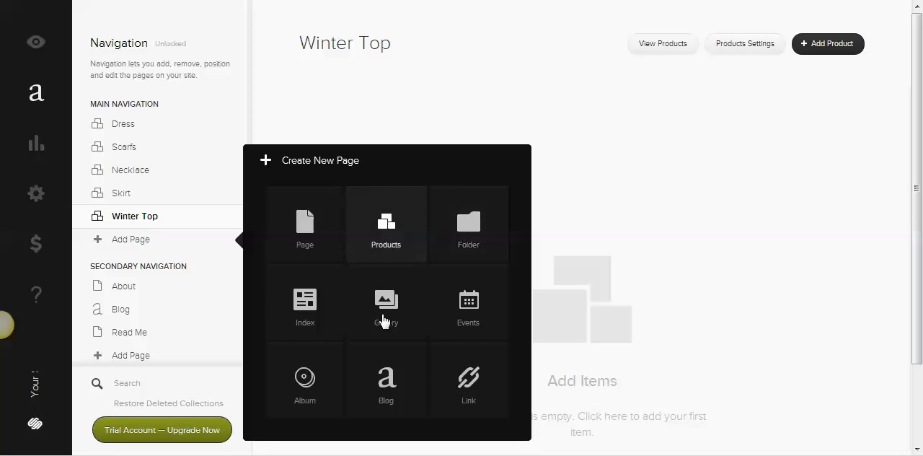
{"action": "left_click", "coordinate": [387, 225]}
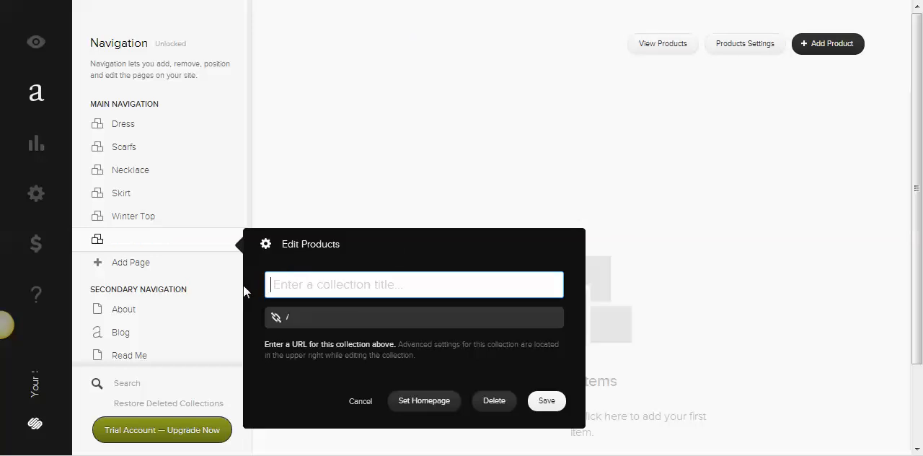
{"action": "type", "text": "Jacke"}
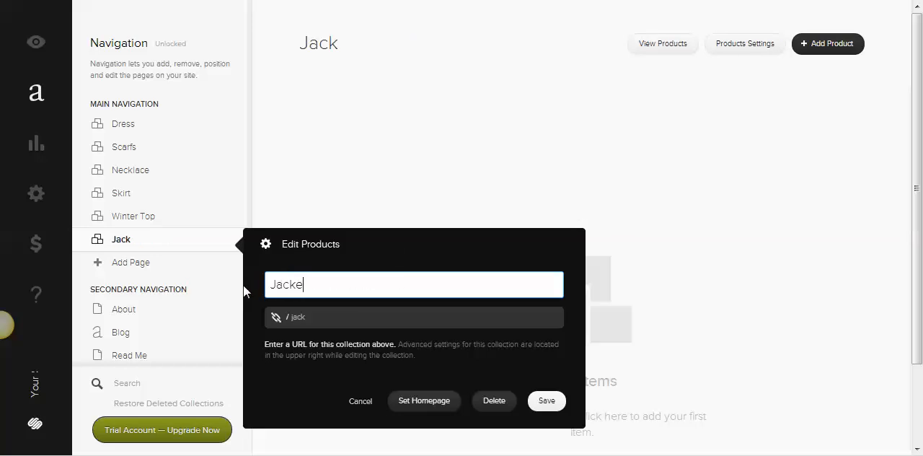
{"action": "type", "text": "ts"}
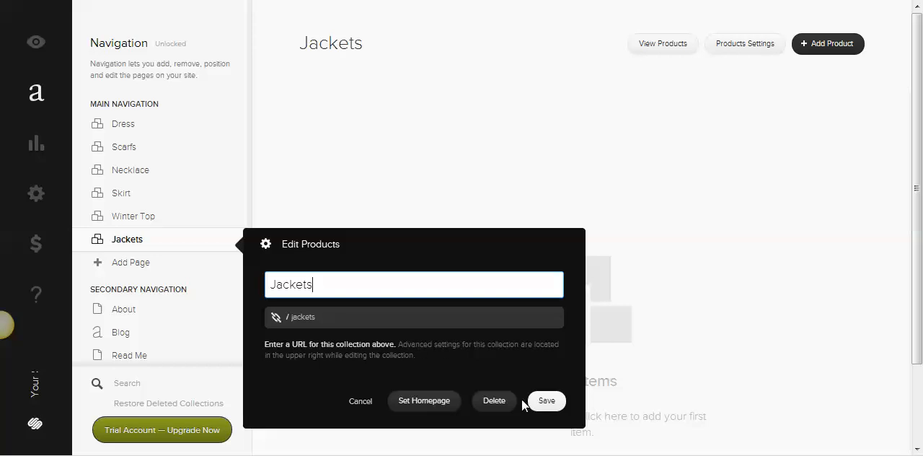
{"action": "left_click", "coordinate": [546, 401]}
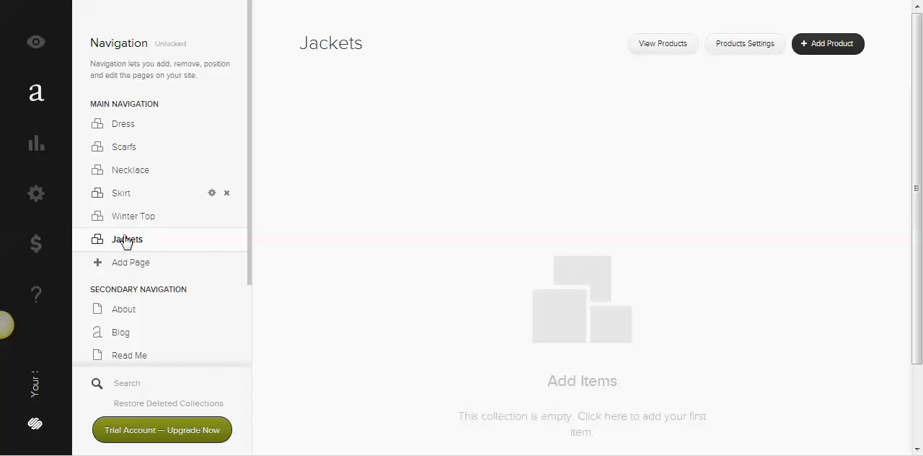
{"action": "mouse_move", "coordinate": [127, 239]}
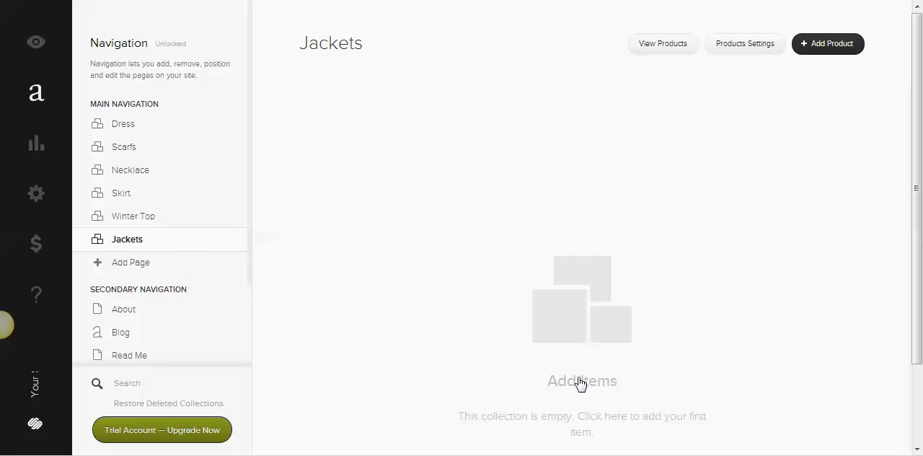
Begin adding a product to Jackets, bringing up the Select Product Type choices.
{"action": "left_click", "coordinate": [828, 43]}
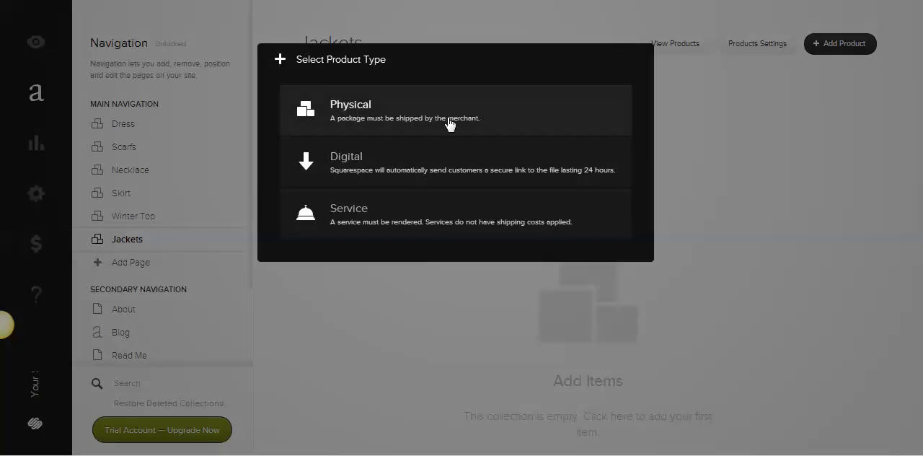
{"action": "mouse_move", "coordinate": [519, 119]}
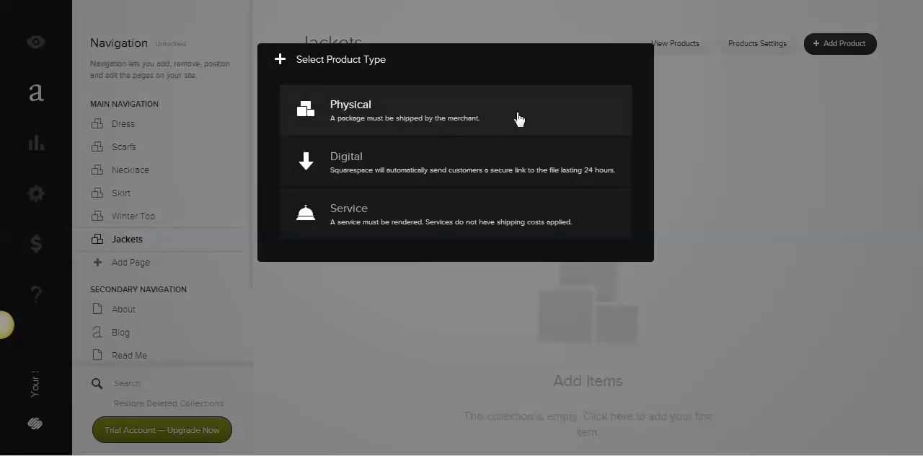
{"action": "mouse_move", "coordinate": [512, 173]}
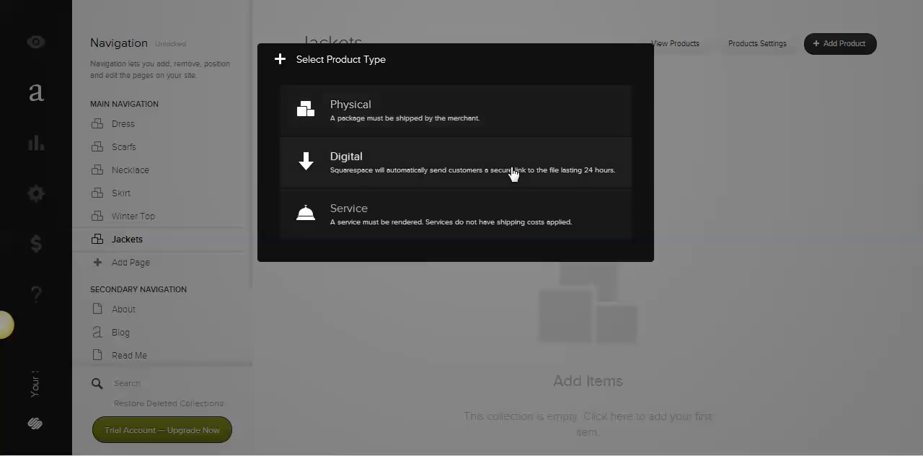
{"action": "mouse_move", "coordinate": [542, 186]}
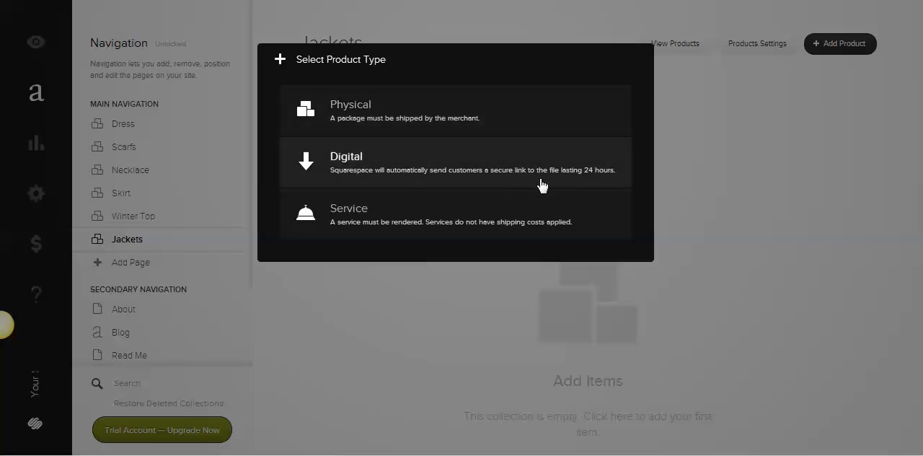
{"action": "mouse_move", "coordinate": [508, 223]}
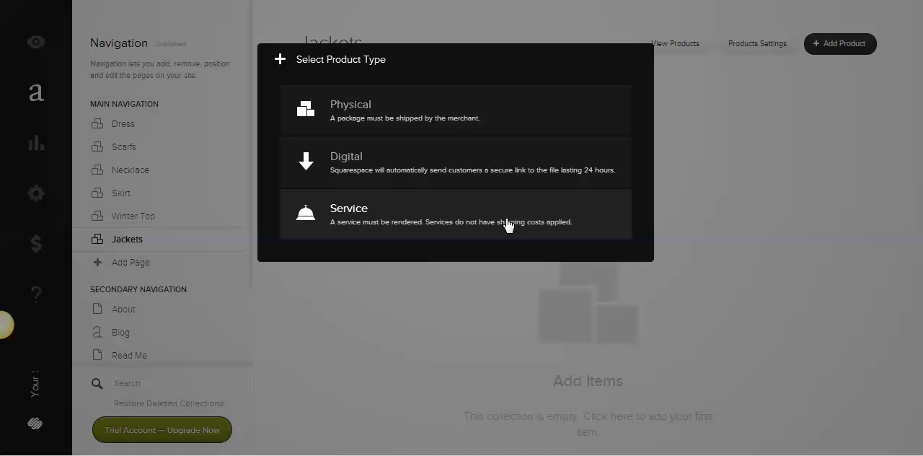
{"action": "mouse_move", "coordinate": [476, 193]}
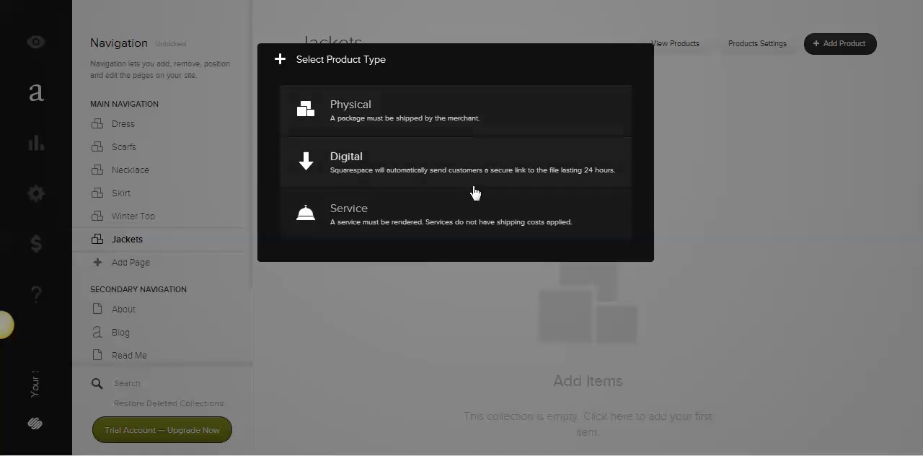
{"action": "mouse_move", "coordinate": [474, 222]}
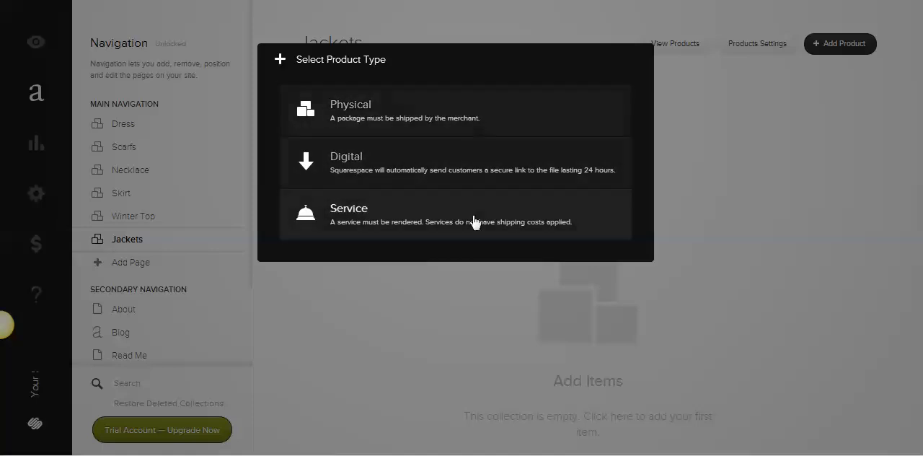